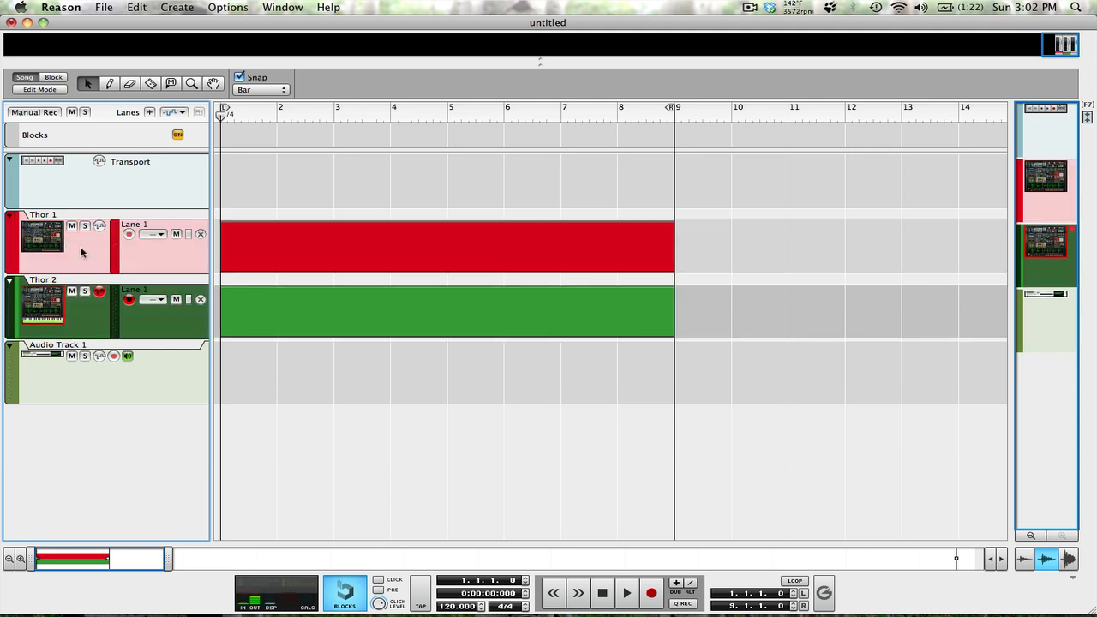
pyautogui.moveTo(157, 453)
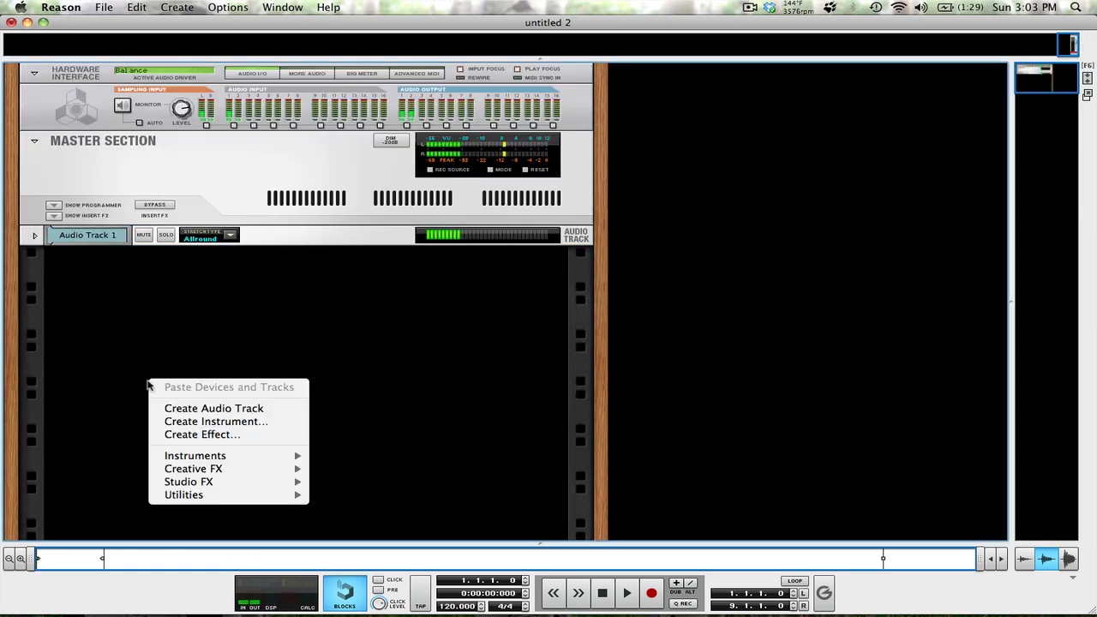
# Step: Create a Thor Polysonic Synthesizer from the Instruments list as the bass source
pyautogui.click(195, 456)
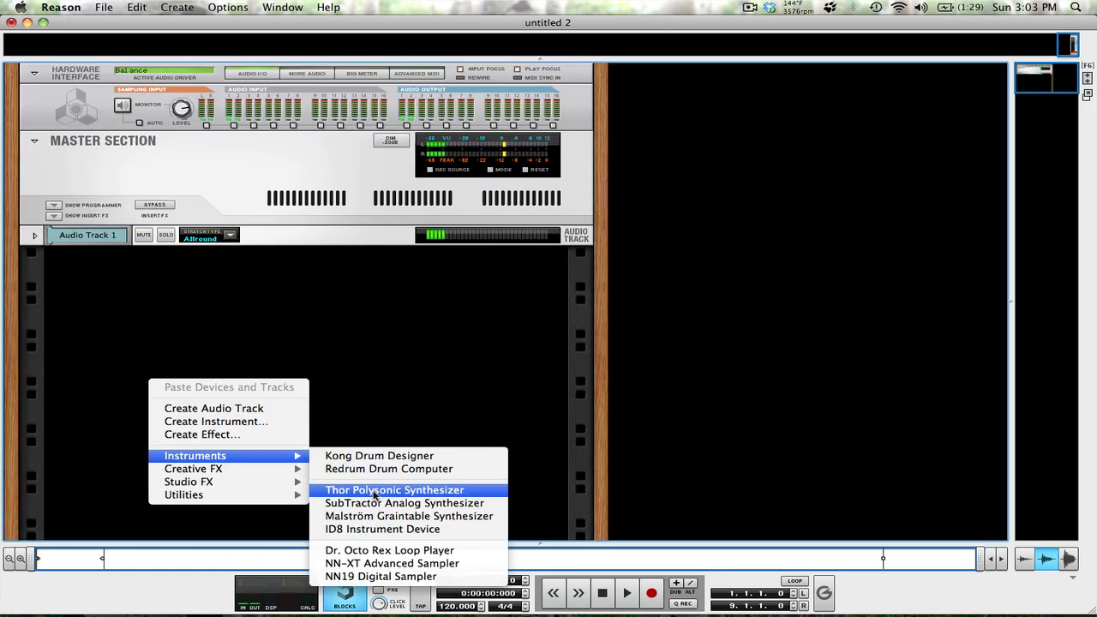
pyautogui.click(394, 490)
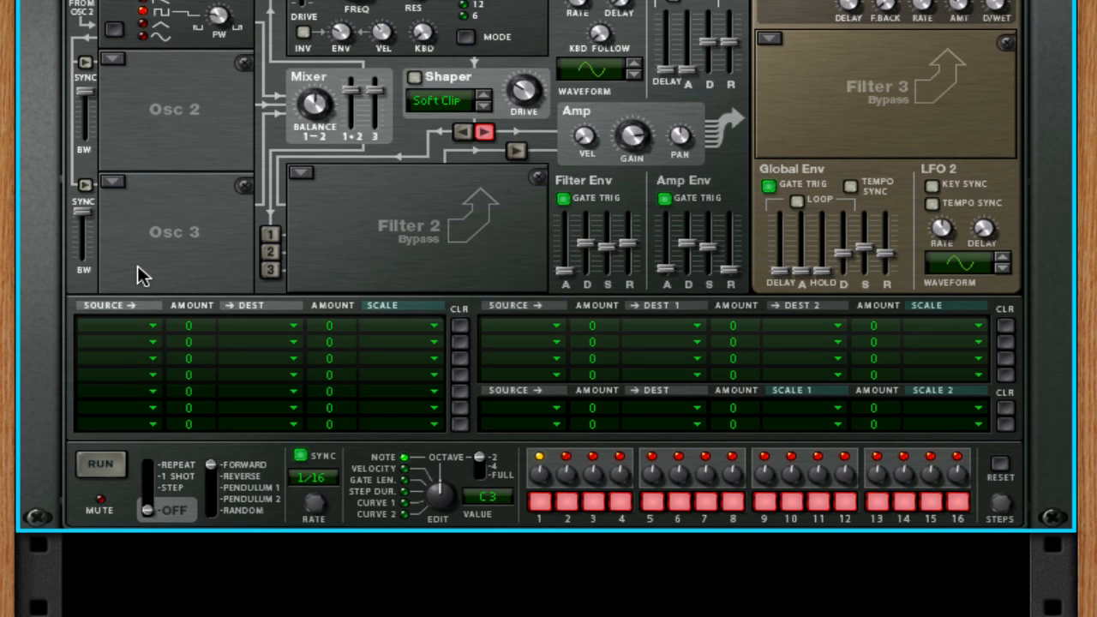
pyautogui.moveTo(165, 217)
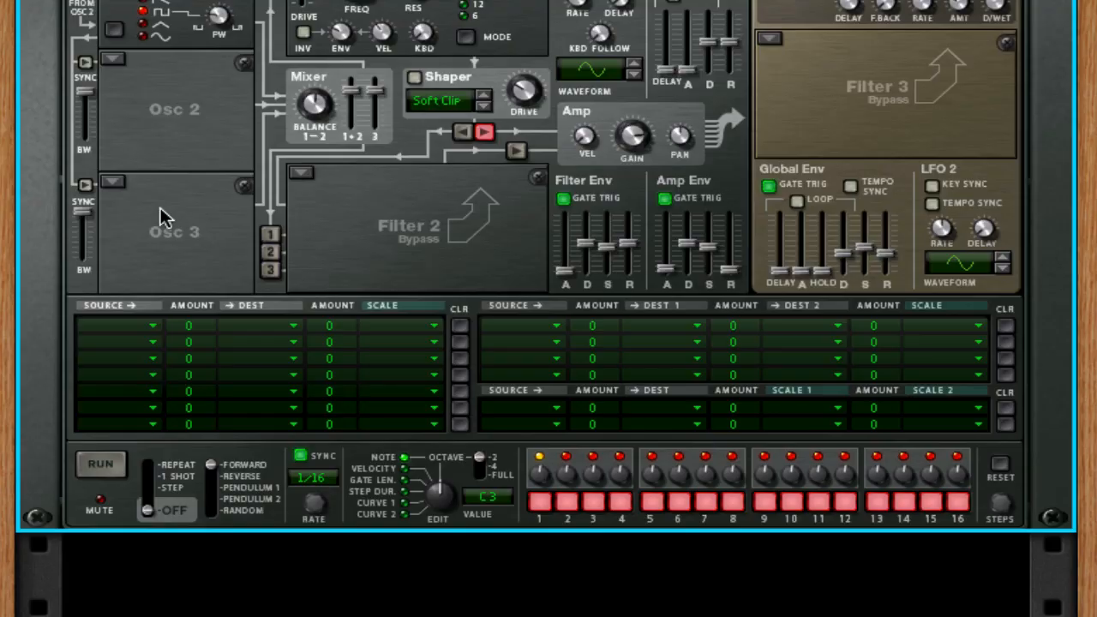
# Step: Insert a Blamsoft Resampler from Creative FX on the Thor synth, starting at Classic-1 / Scrunch-1
pyautogui.rightClick(164, 216)
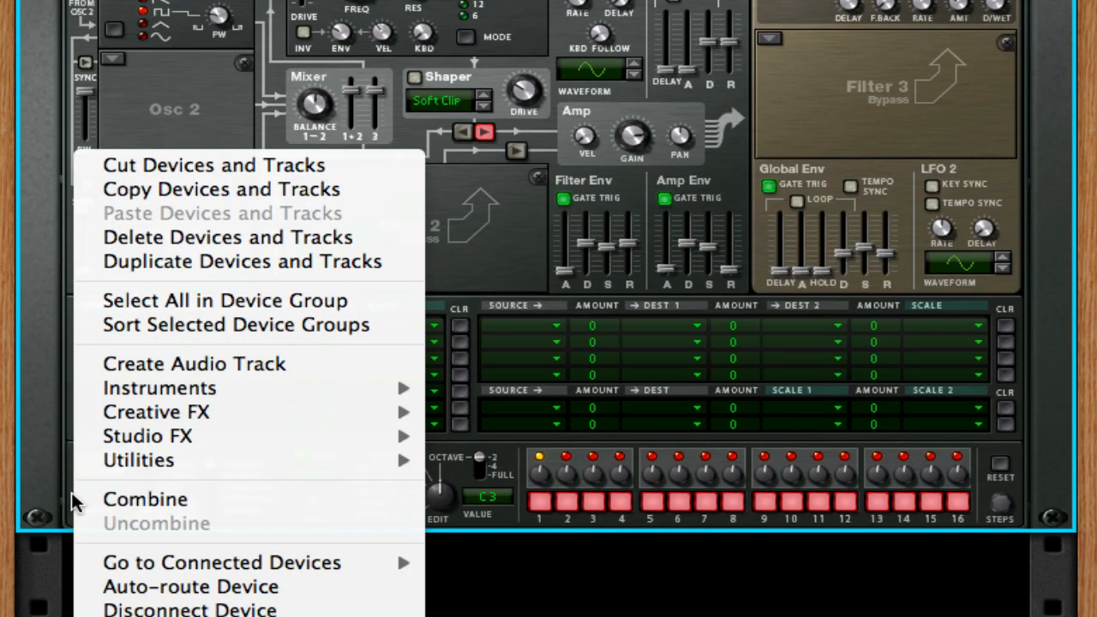
pyautogui.moveTo(156, 411)
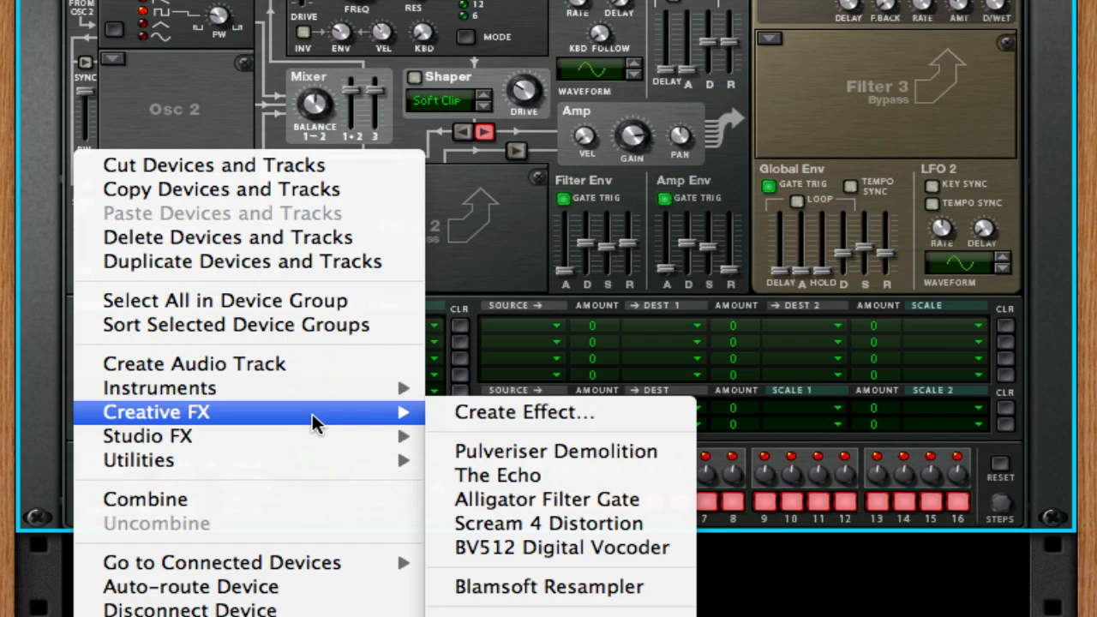
pyautogui.click(549, 587)
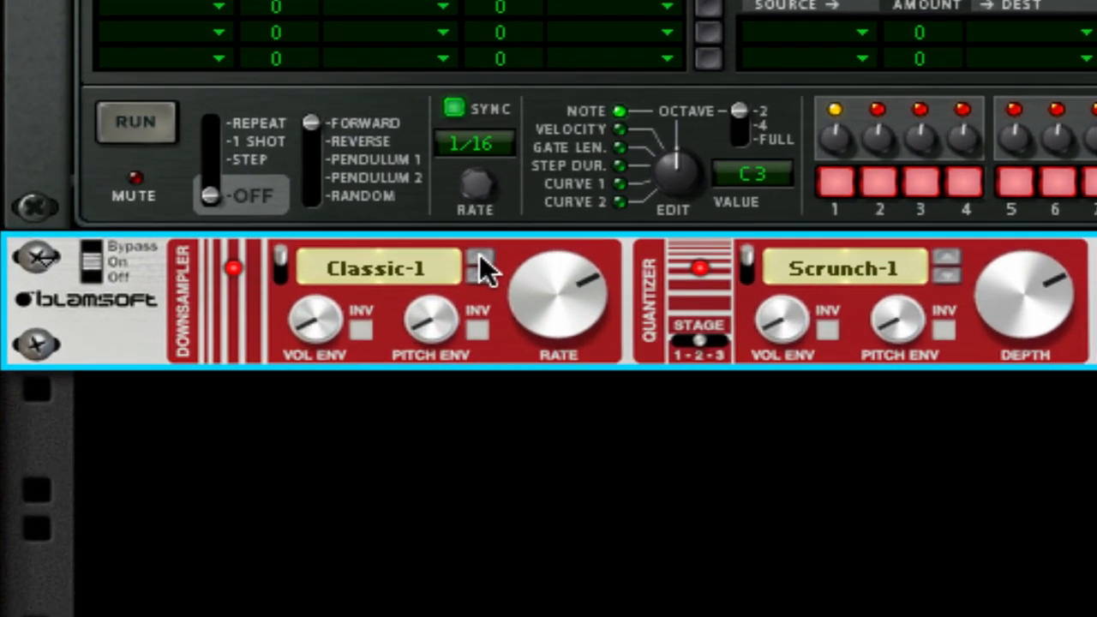
# Step: Step the downsampler to the Modern-3 preset and raise its rate to 44100 Hz
pyautogui.click(481, 261)
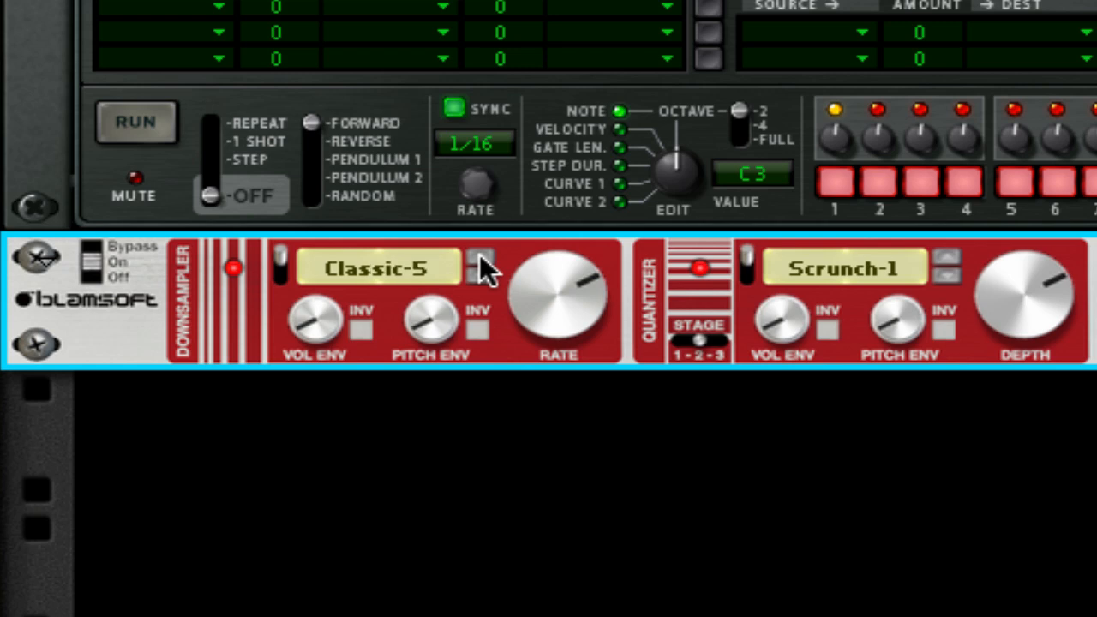
pyautogui.click(480, 257)
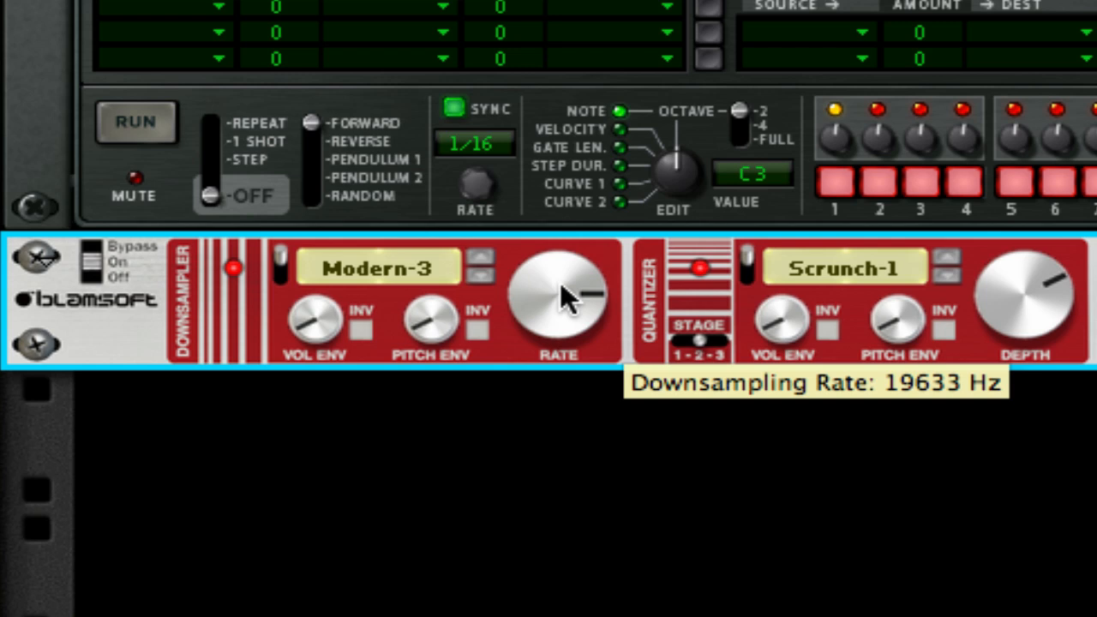
pyautogui.moveTo(562, 295); pyautogui.dragTo(575, 180)
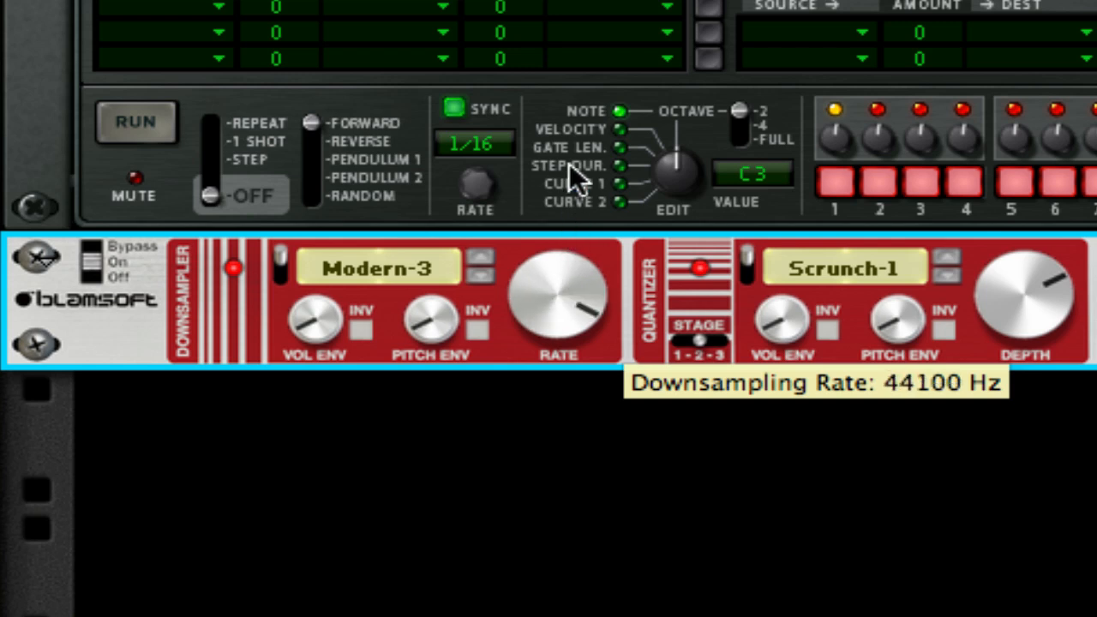
pyautogui.moveTo(576, 137)
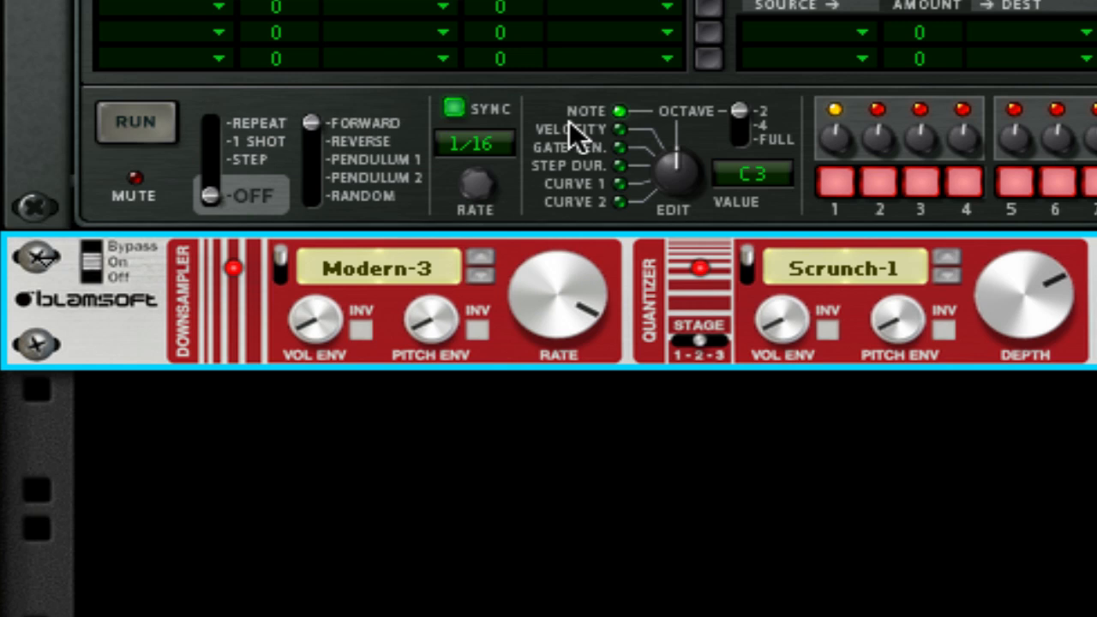
pyautogui.hscroll(3)
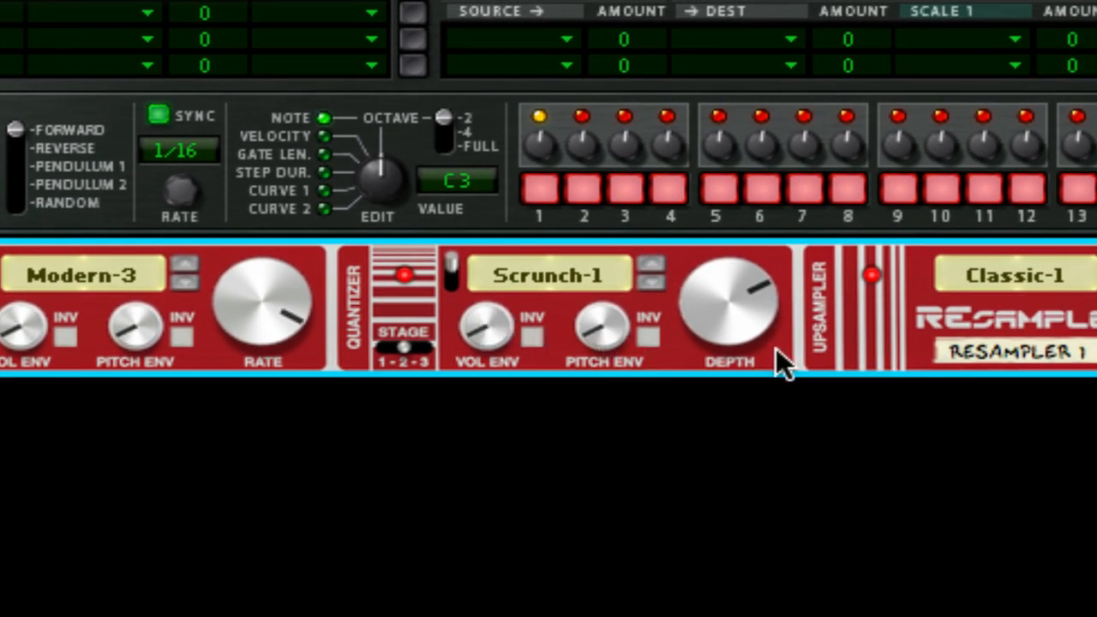
# Step: Bring the upsampler into view and step its preset from Classic-1 to Modern-6
pyautogui.moveTo(755, 283); pyautogui.dragTo(729, 323)
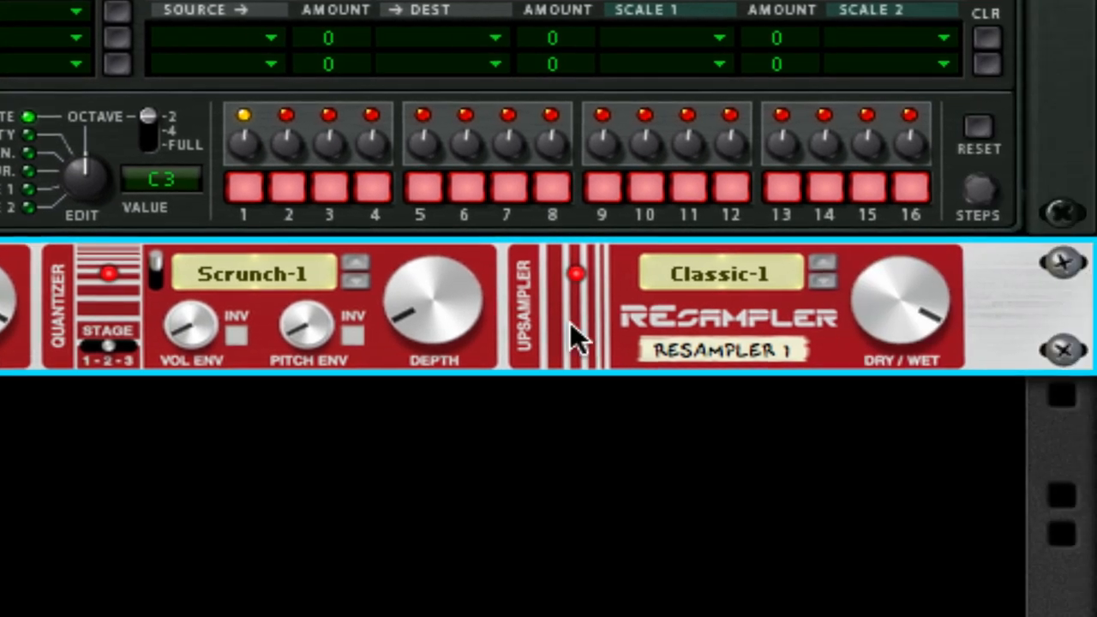
pyautogui.moveTo(575, 343)
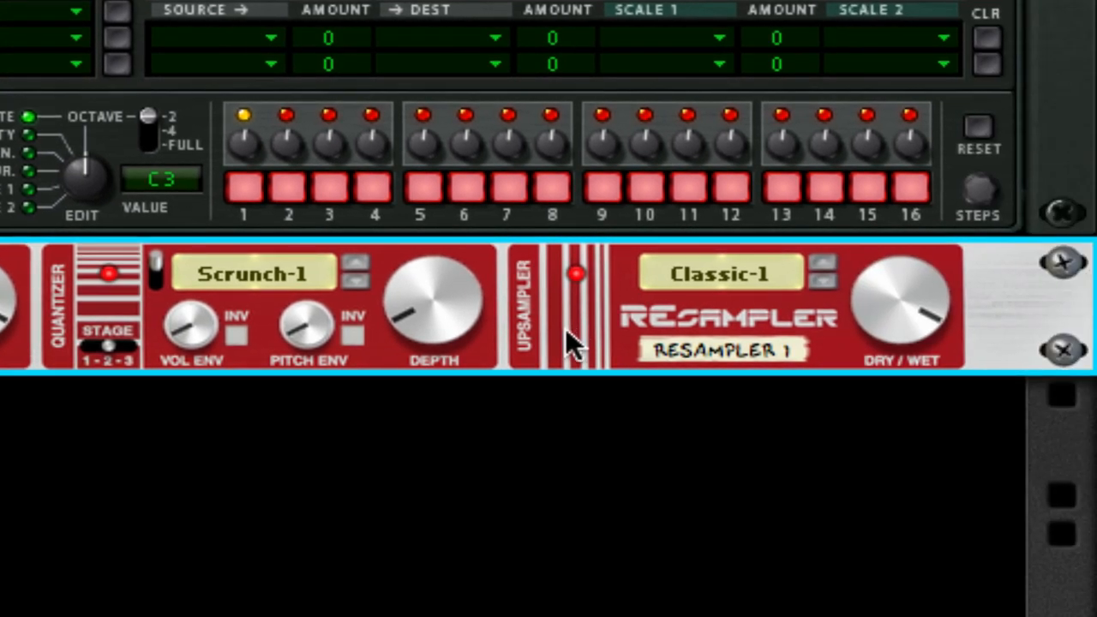
pyautogui.moveTo(837, 283)
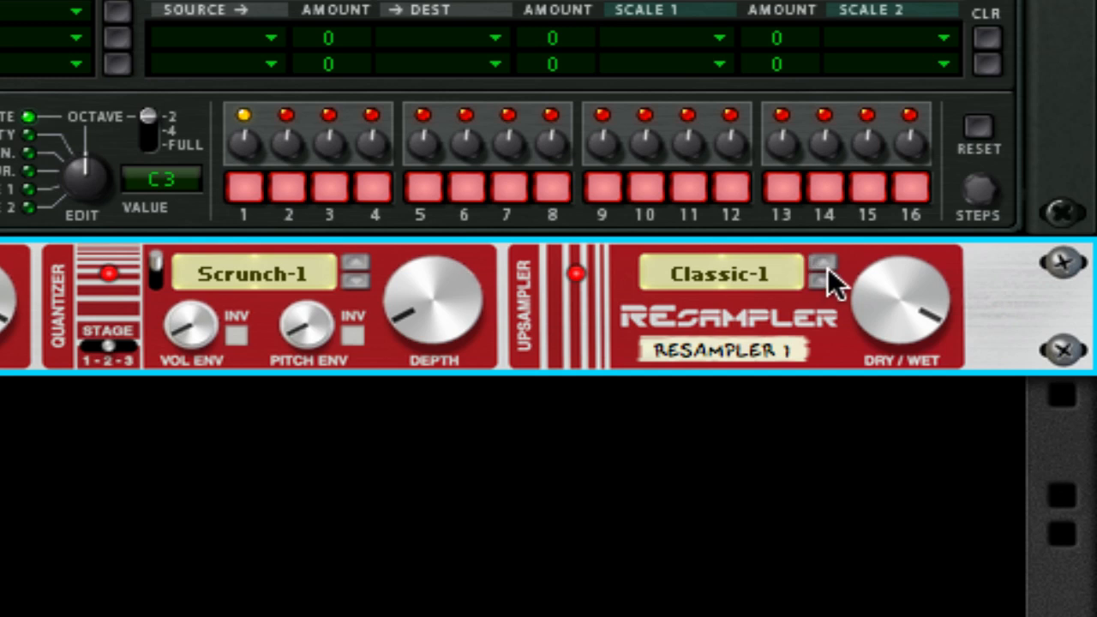
pyautogui.click(820, 264)
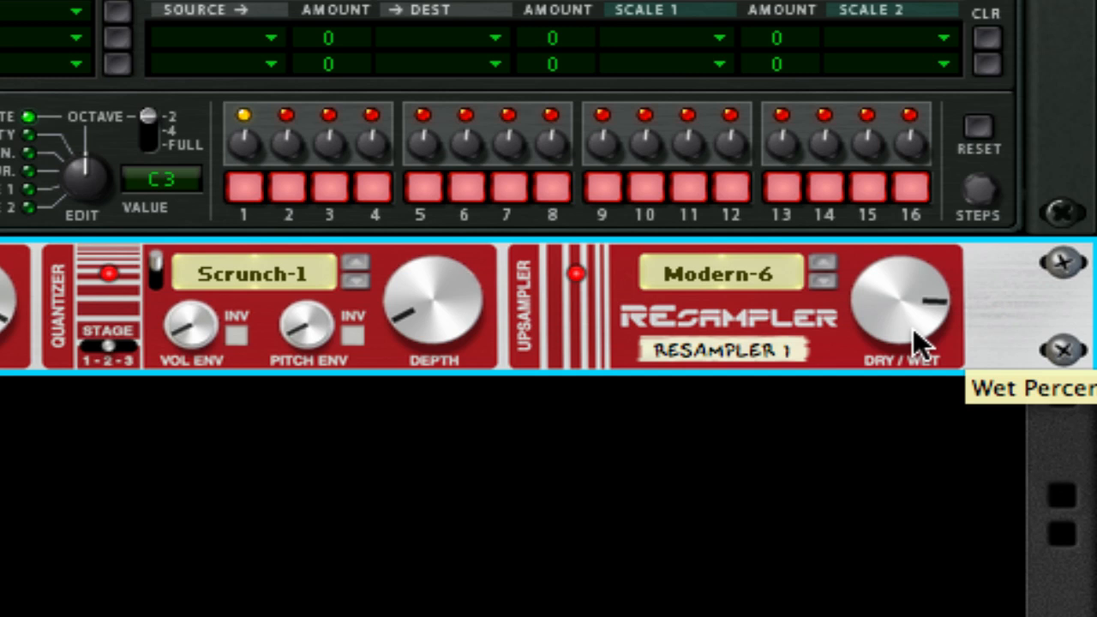
pyautogui.moveTo(977, 352)
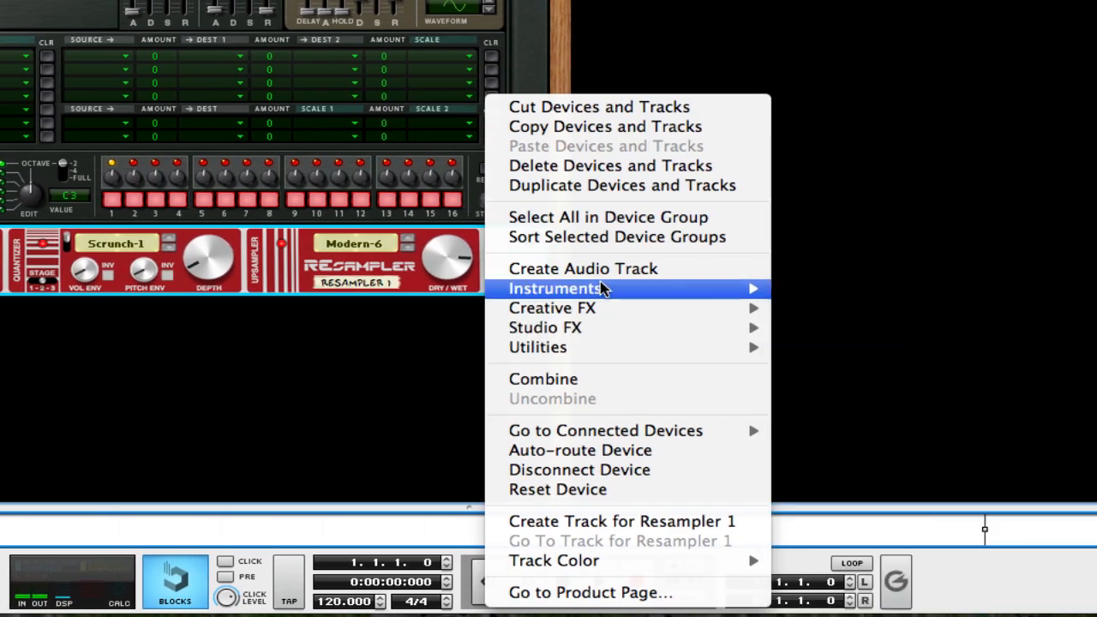
pyautogui.moveTo(545, 327)
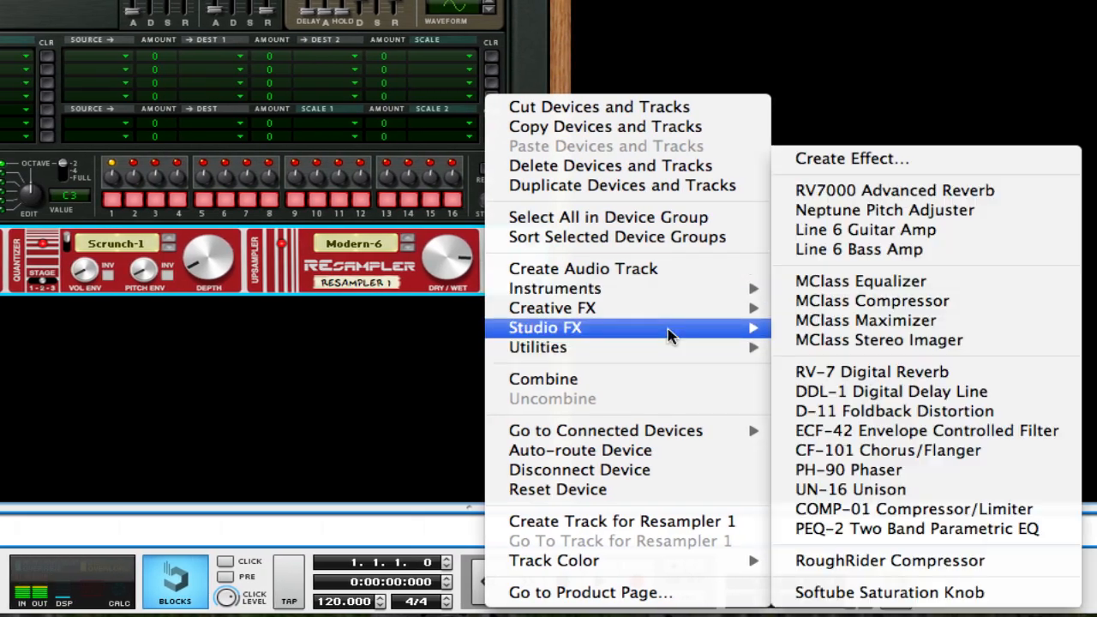
# Step: Insert an MClass Equalizer from Studio FX beneath the Resampler for a high shelf cut
pyautogui.click(916, 528)
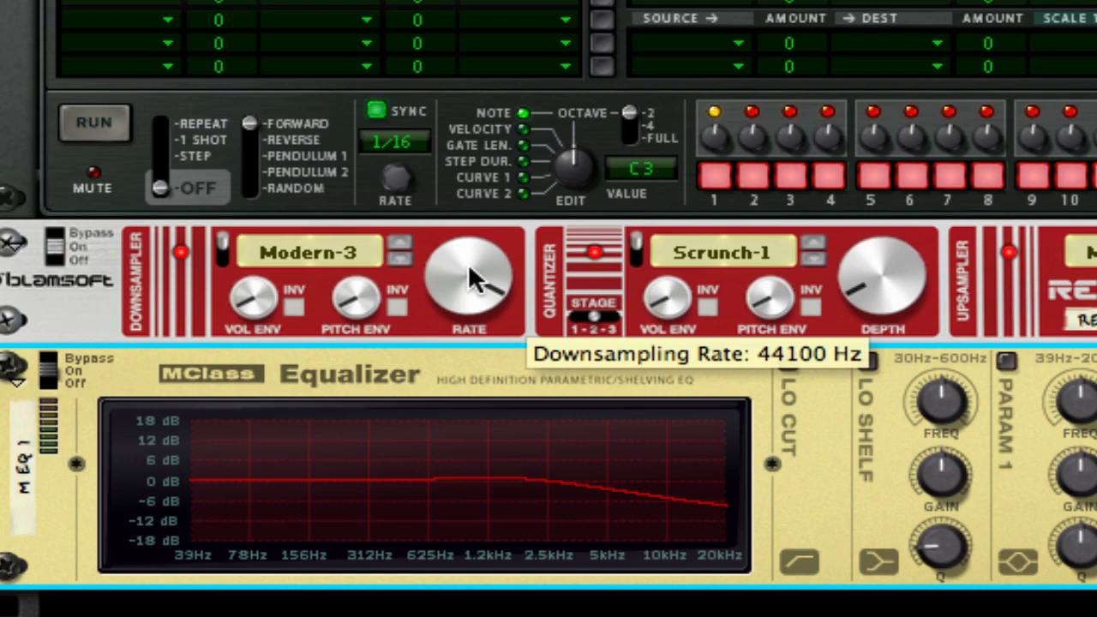
# Step: Turn the downsampler rate down through about 3 kHz to 236 Hz for heavy bit crushing
pyautogui.scroll(-3)
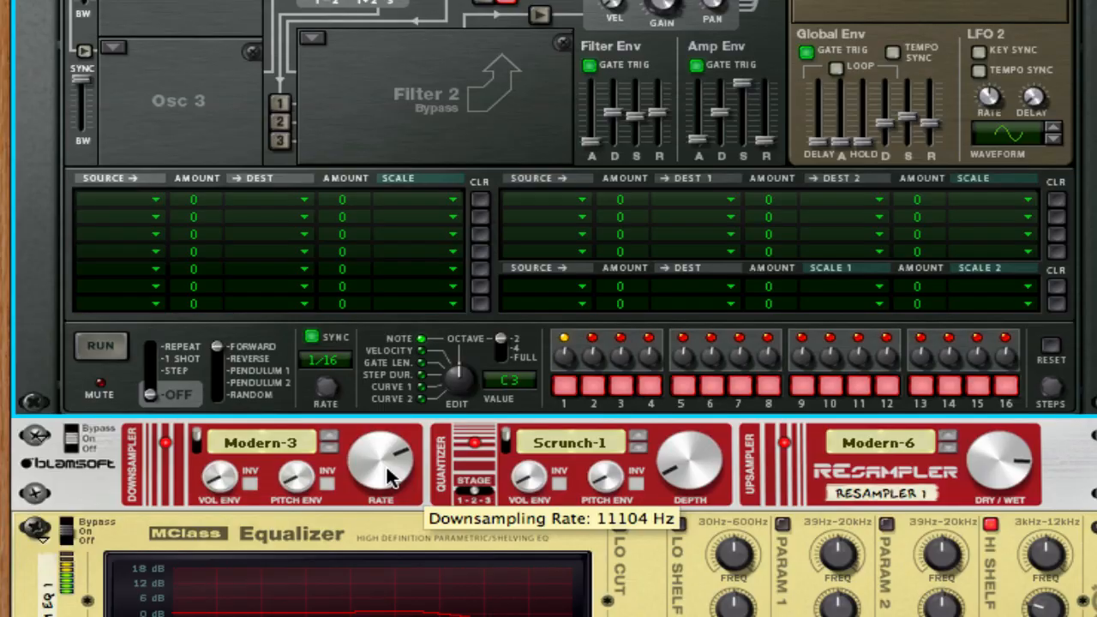
pyautogui.moveTo(381, 460); pyautogui.dragTo(420, 511)
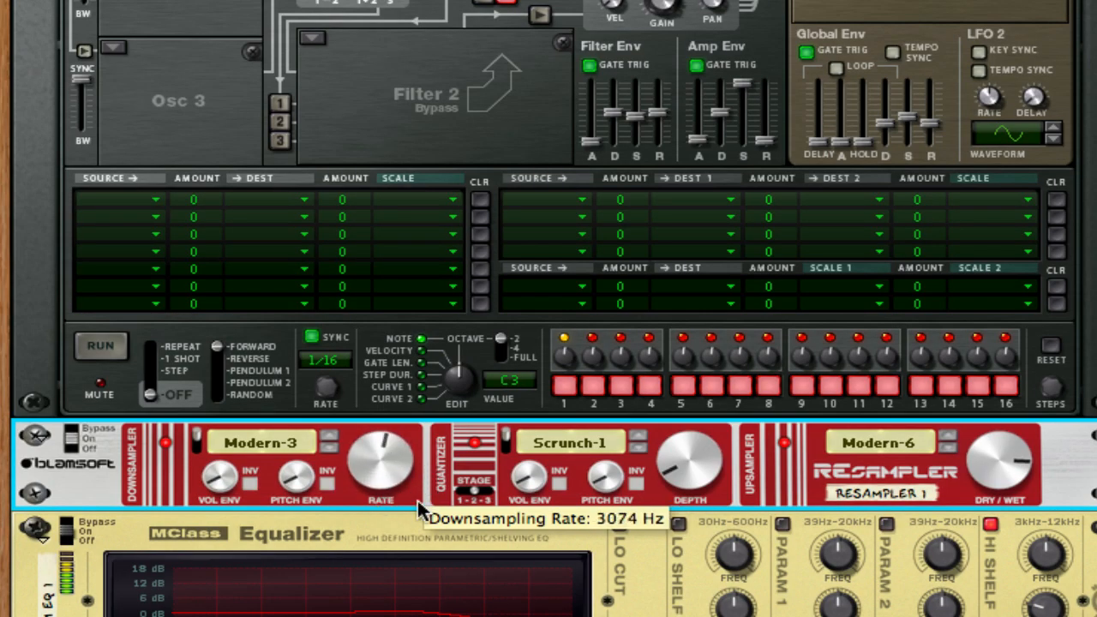
pyautogui.moveTo(380, 463); pyautogui.dragTo(408, 583)
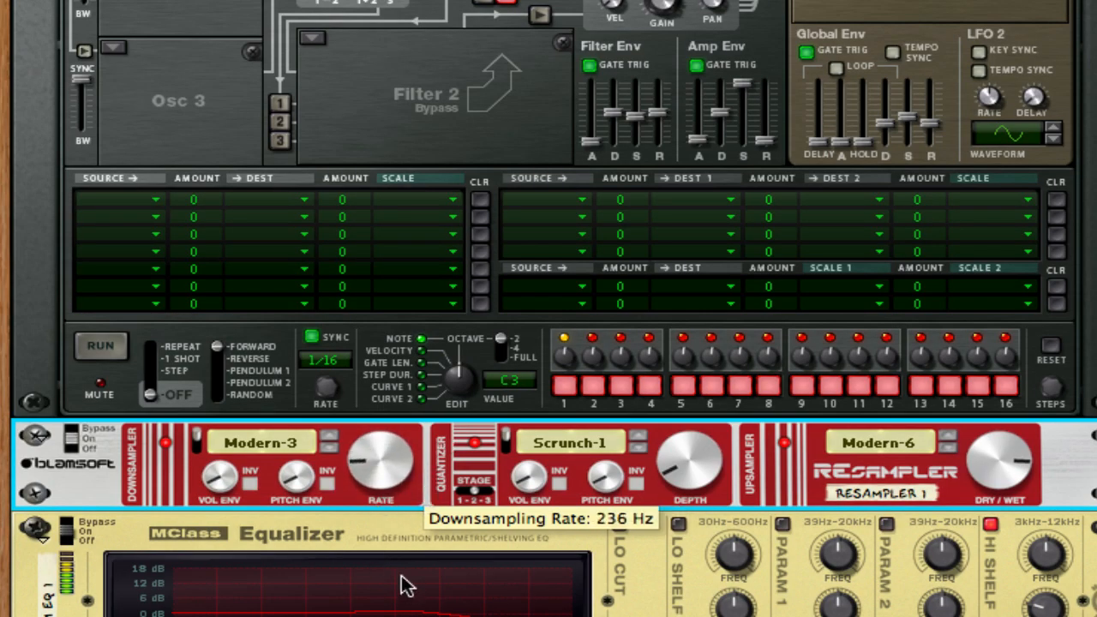